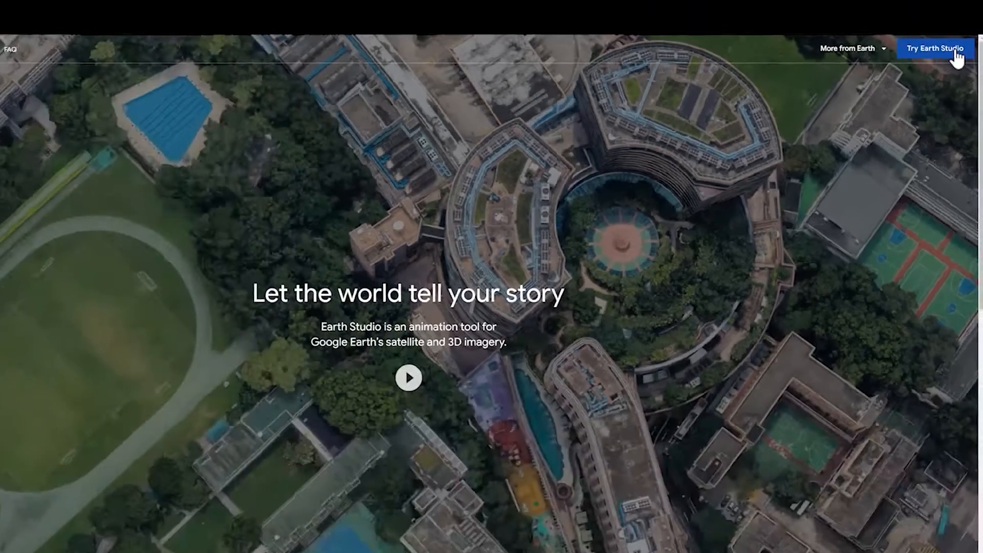
Step: Launch the Earth Studio app via 'Try Earth Studio' on its web page
click(935, 49)
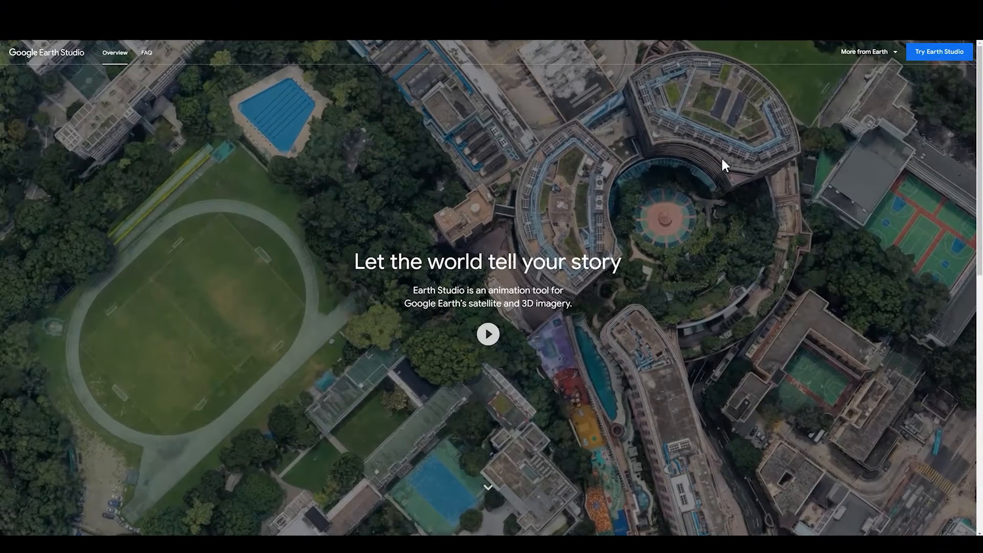
mouse_move(954, 58)
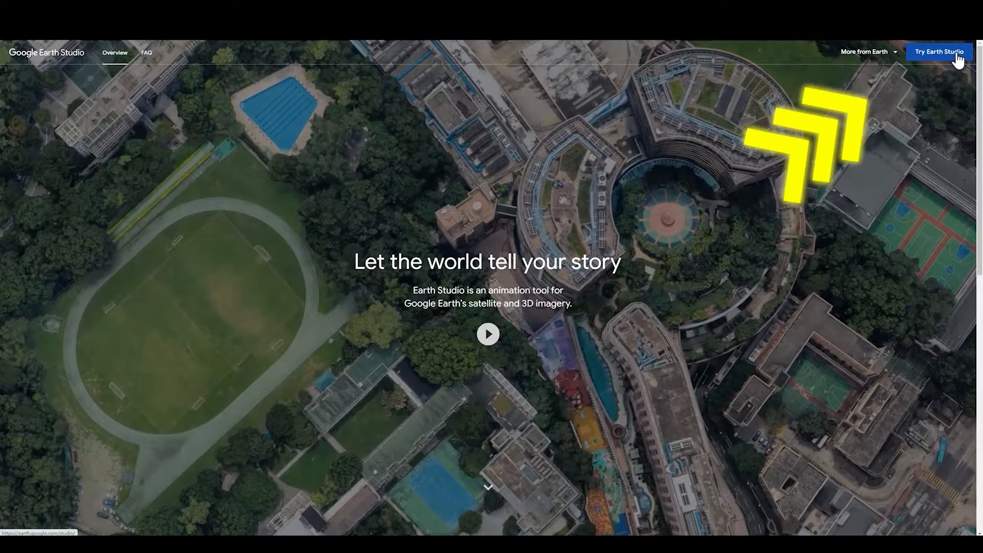
click(939, 51)
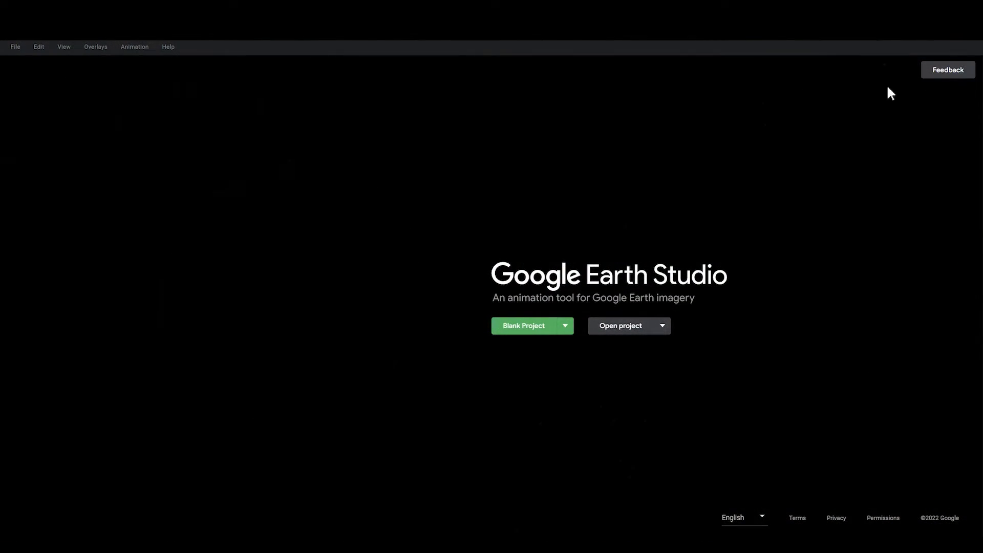
Step: Browse the Quick Starts templates and start a Point-to-Point project
click(563, 325)
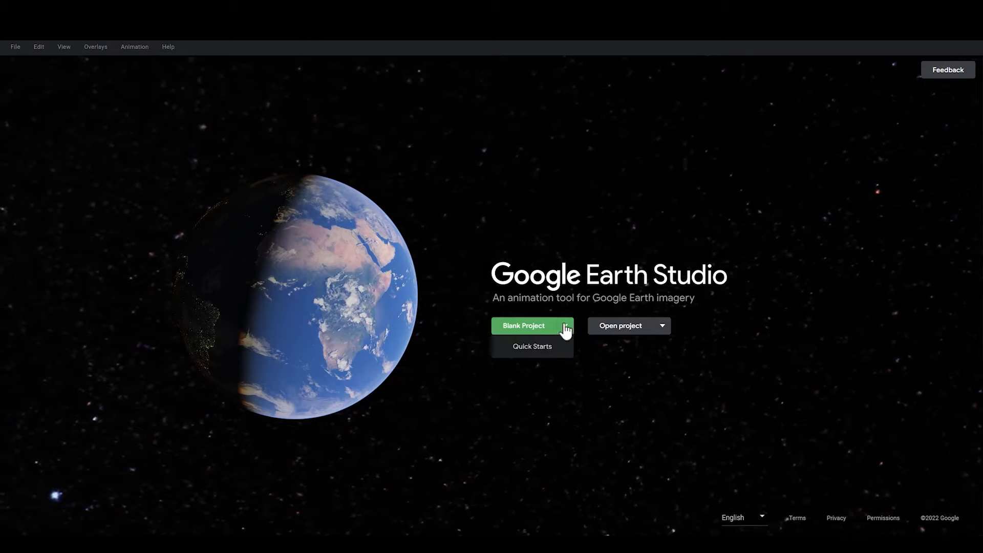
click(531, 346)
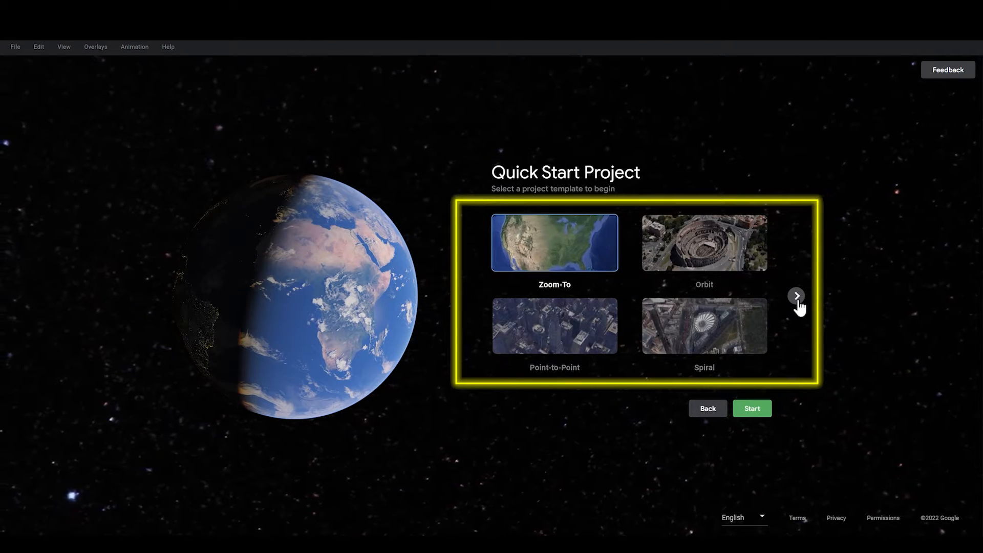
click(796, 295)
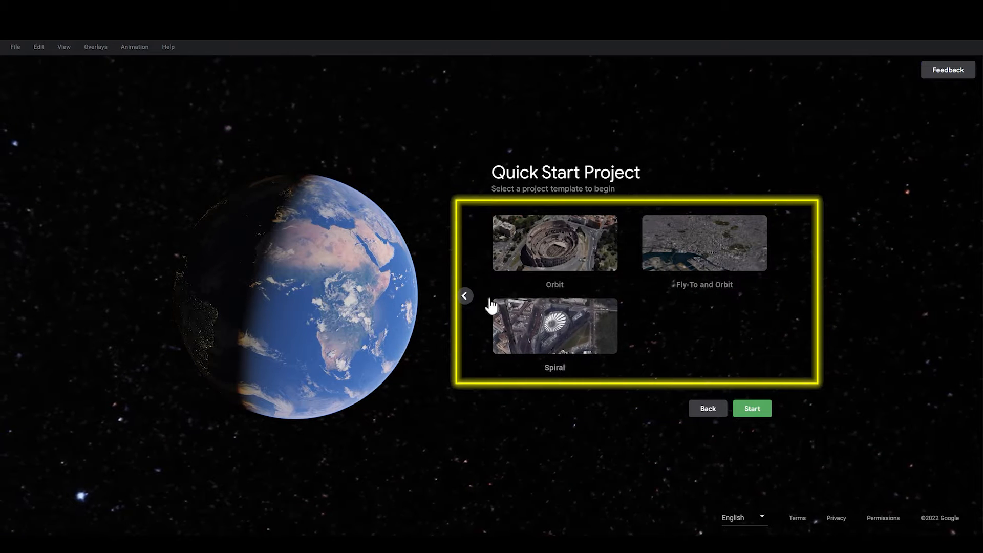
click(464, 295)
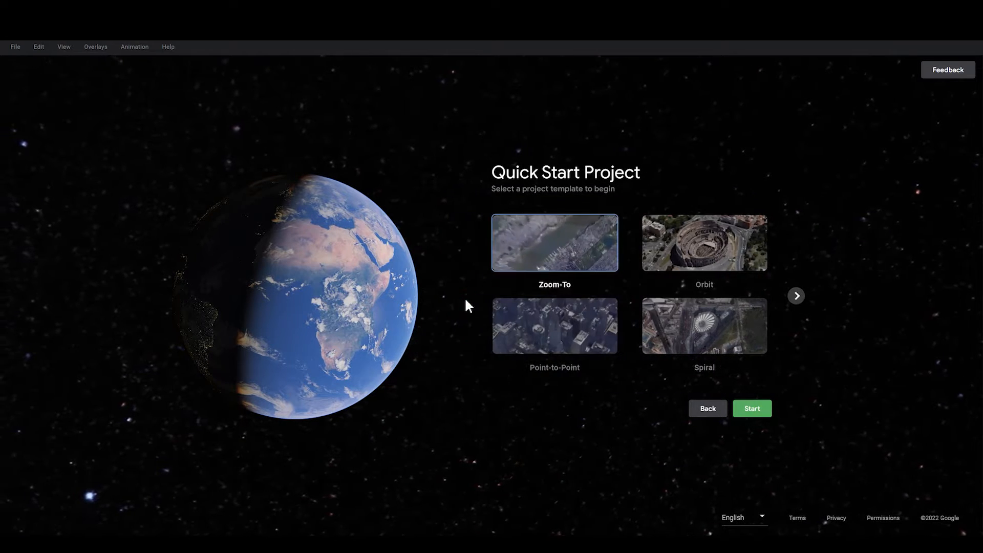
click(554, 326)
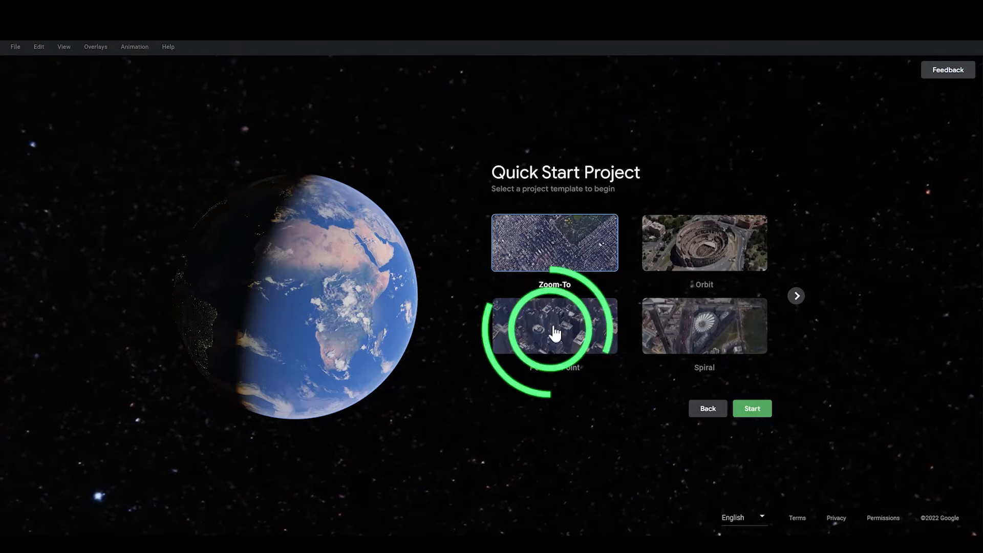
click(554, 326)
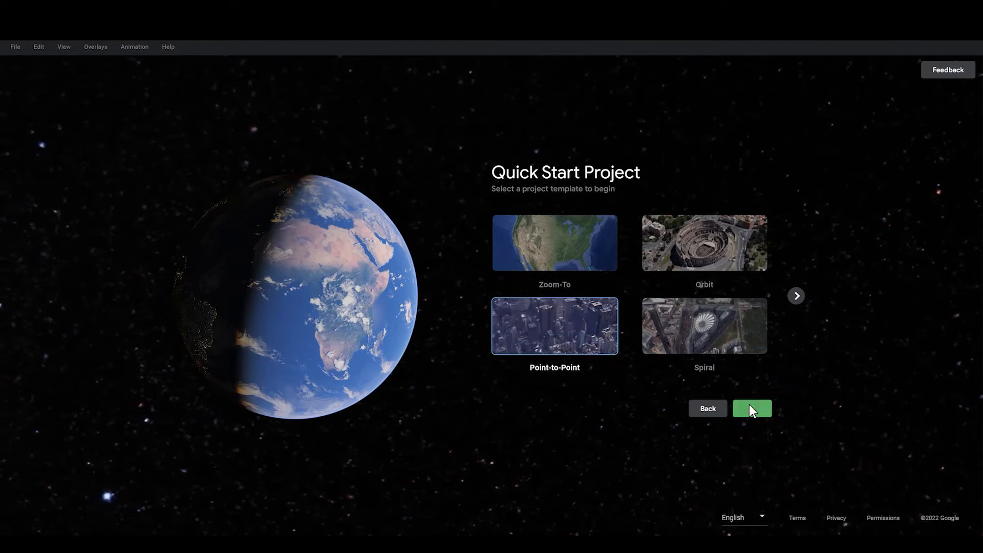
click(750, 408)
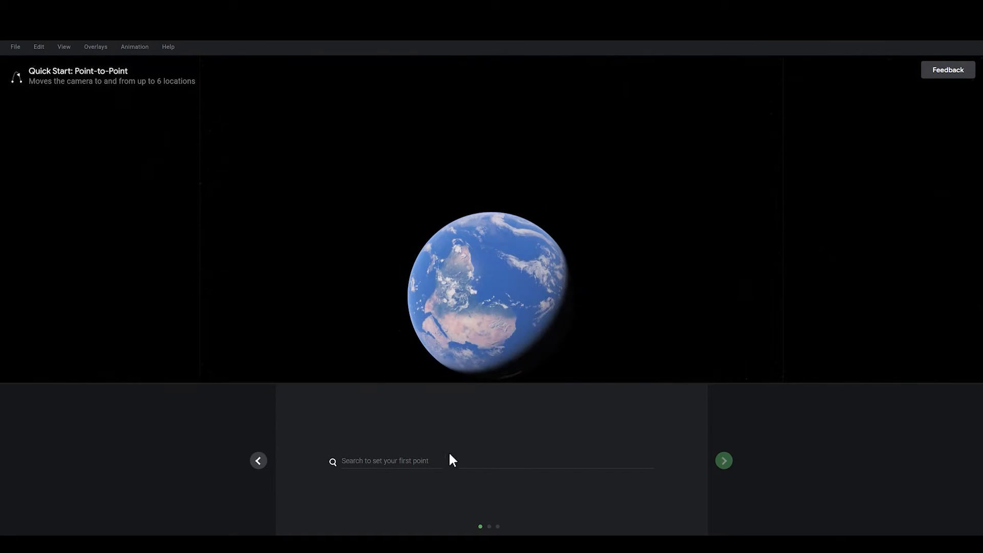
Step: Search and set the Golden Gate Bridge as the first point, then continue to the second
click(386, 460)
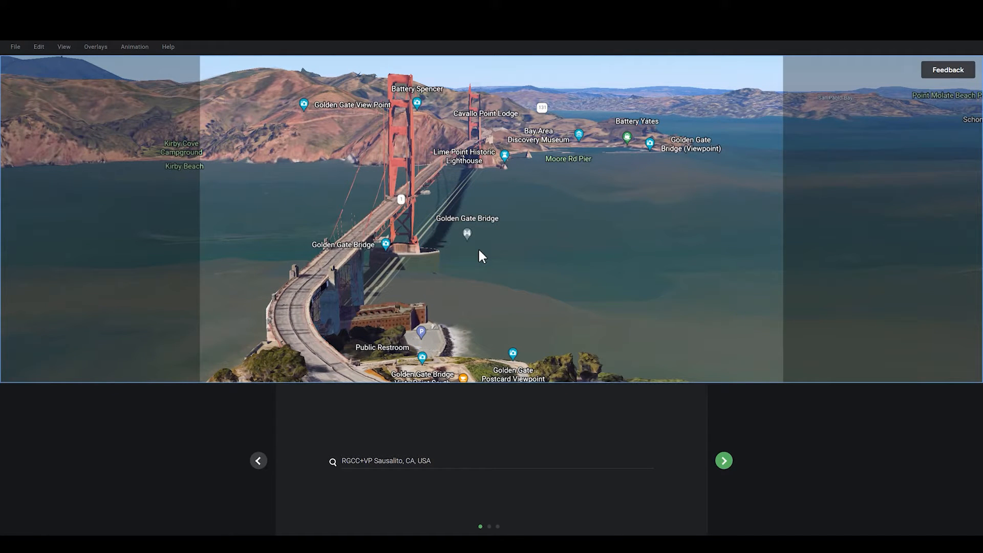
click(723, 460)
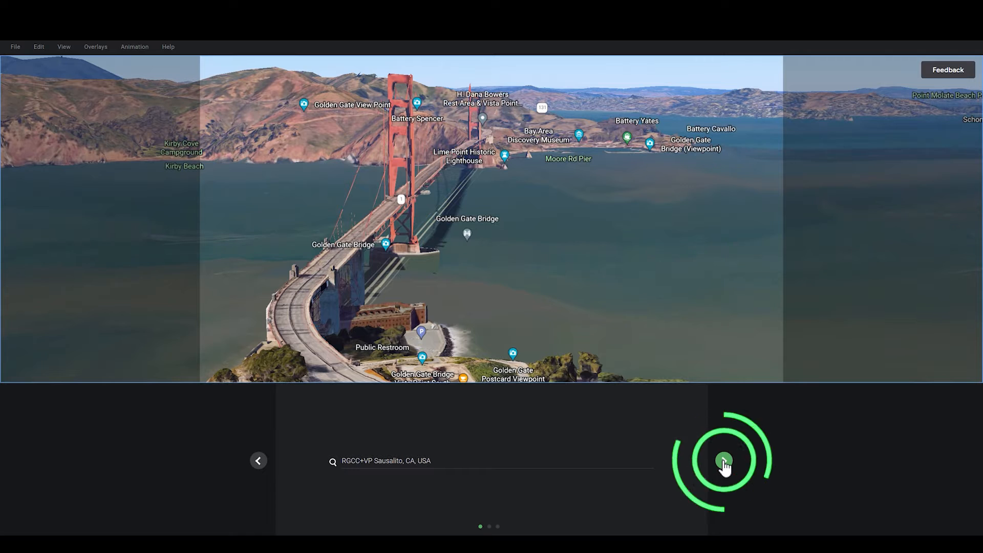
click(724, 460)
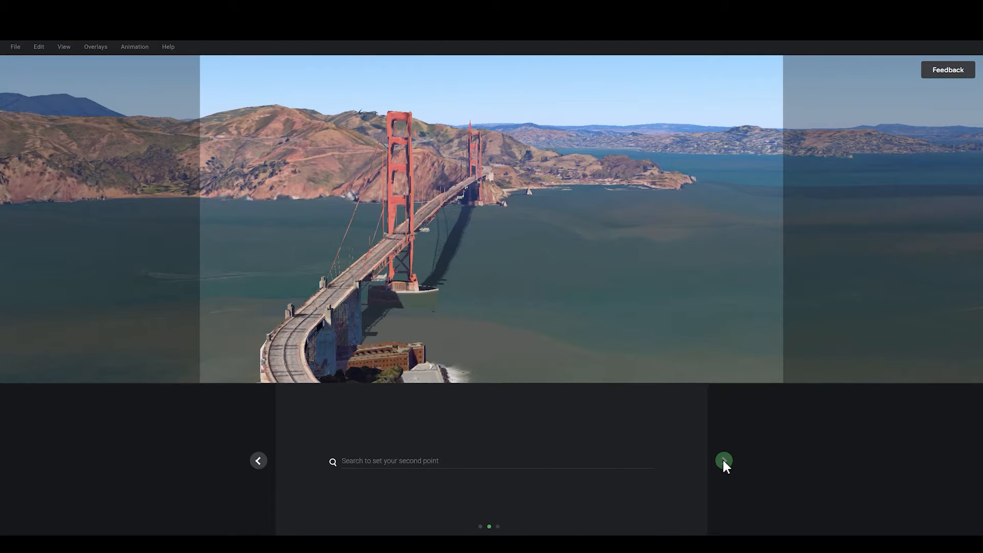
Step: Set Times Square, Manhattan, NY as the destination and start the flight preview
text(time)
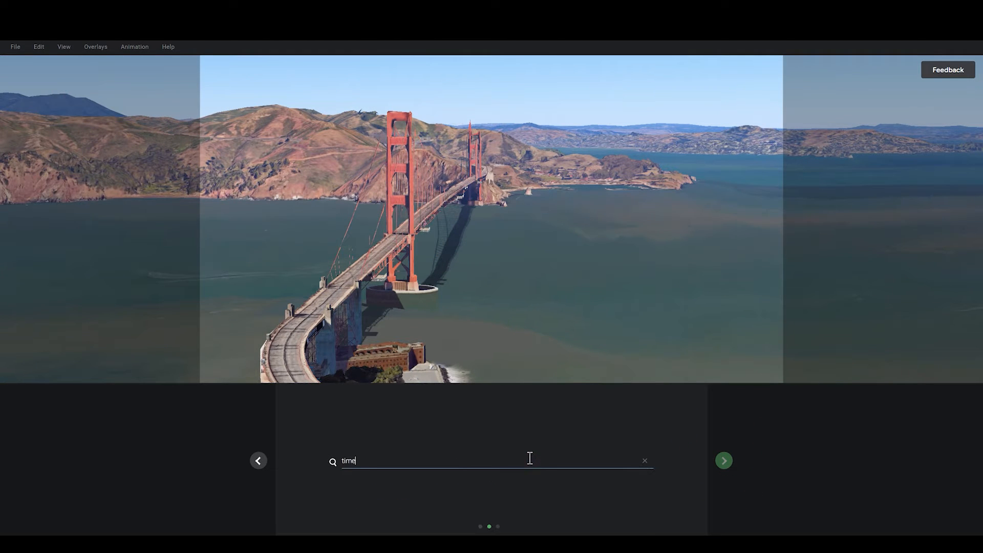
text(Times Square, Manhattan, NY, USA)
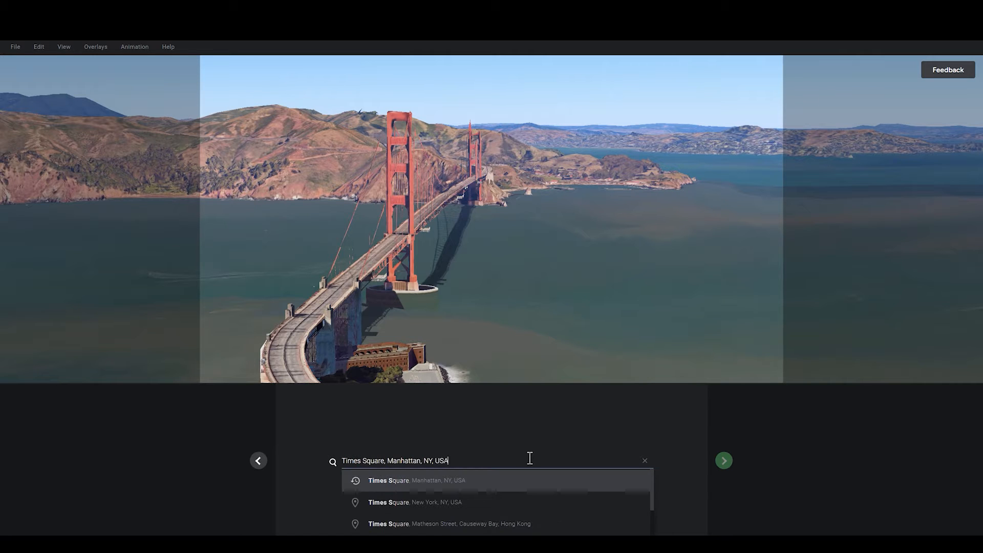
click(417, 480)
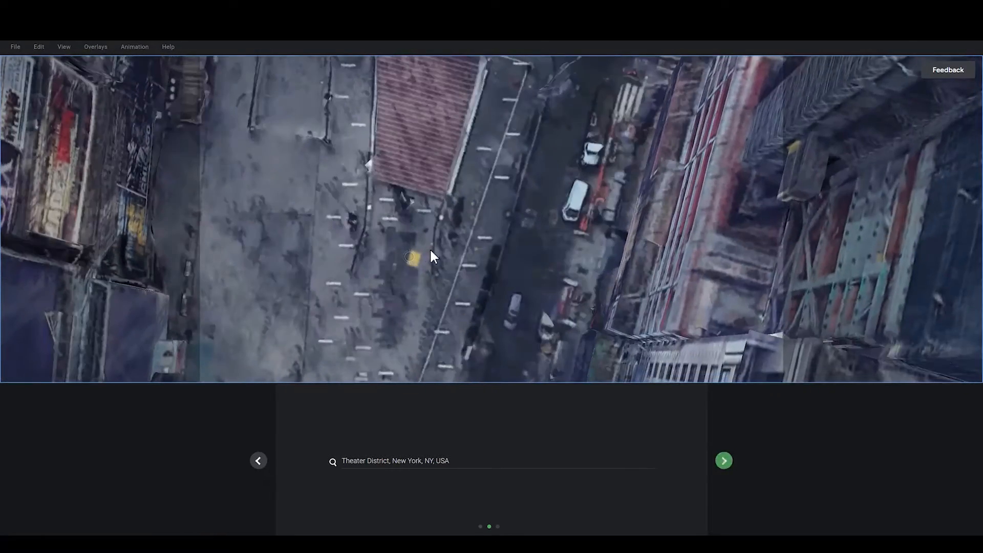
click(723, 459)
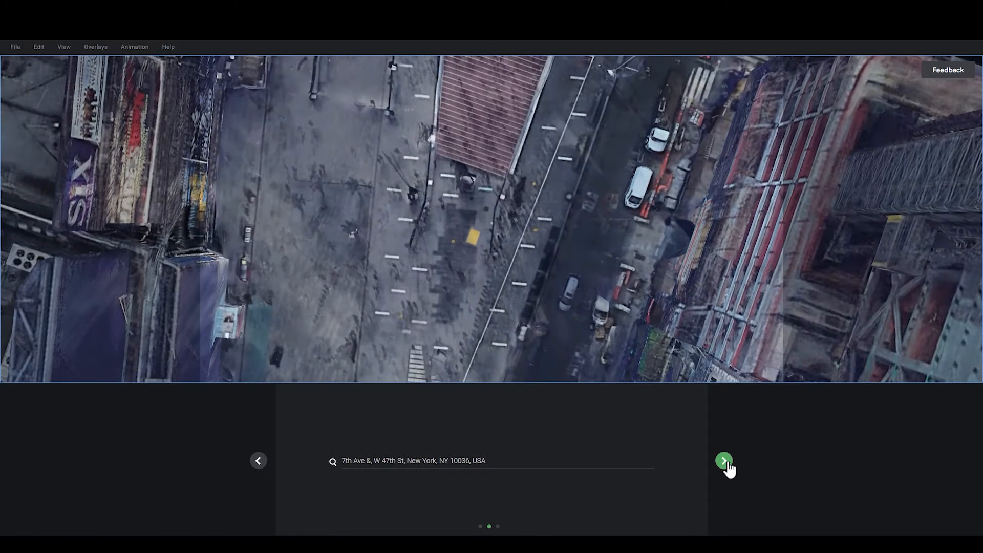
click(724, 460)
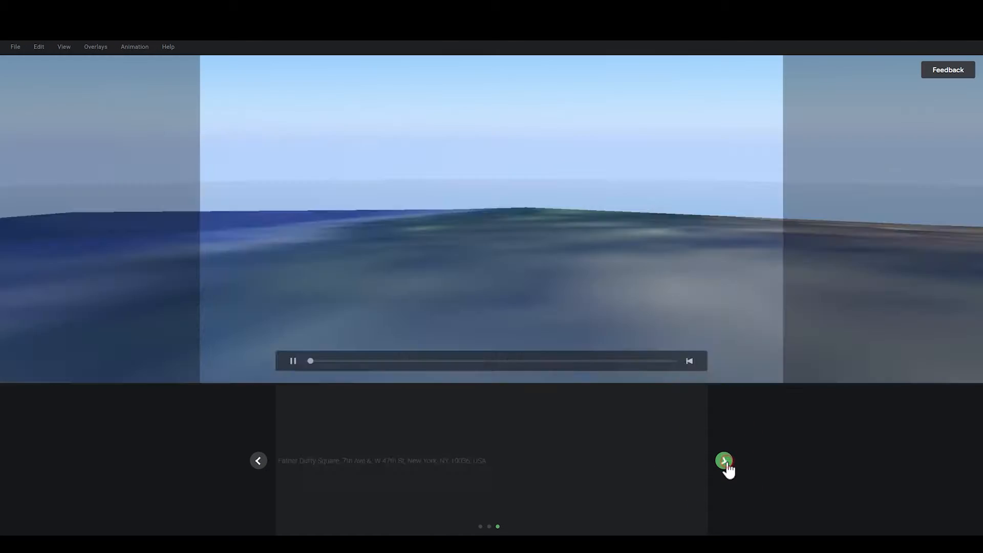
Step: Accept the route timings and open the flight in the keyframe editor
click(724, 461)
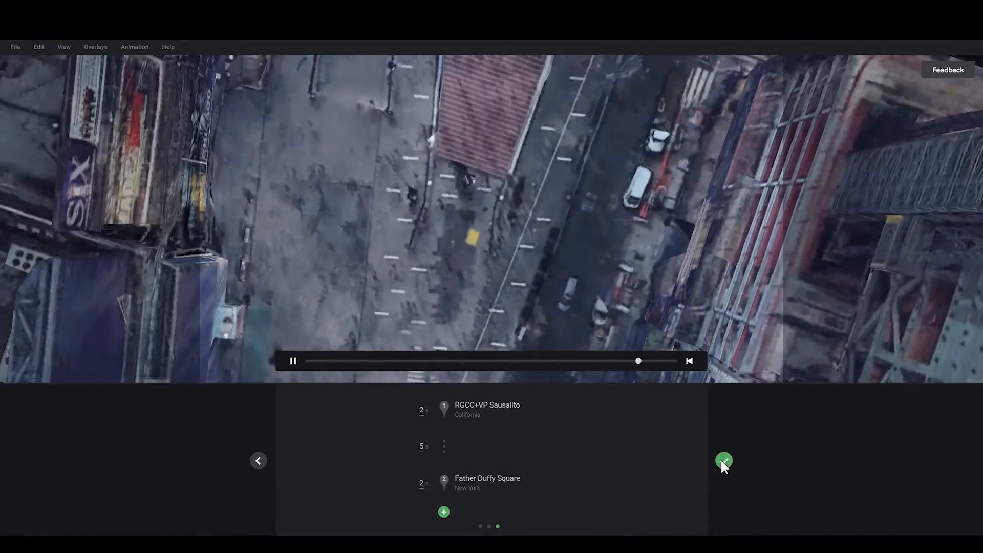
click(724, 461)
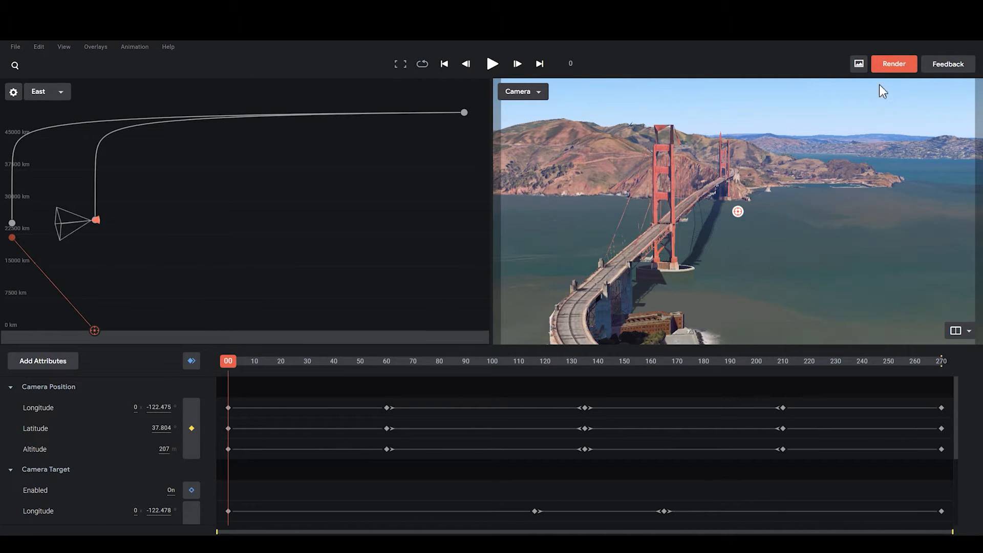
mouse_move(894, 64)
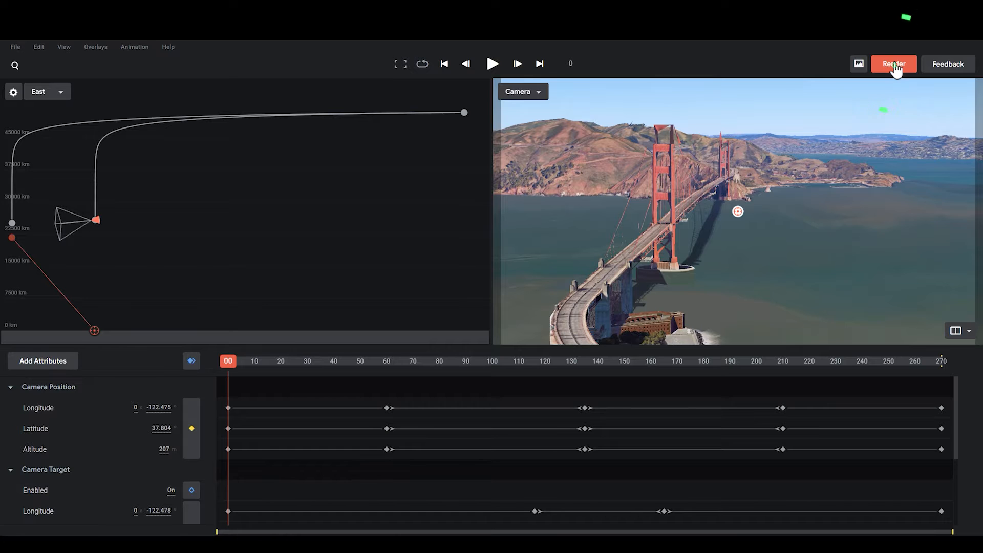
Step: Submit a 1920×1080 MP4 cloud render named 'golden gate bridge to times square'
click(892, 64)
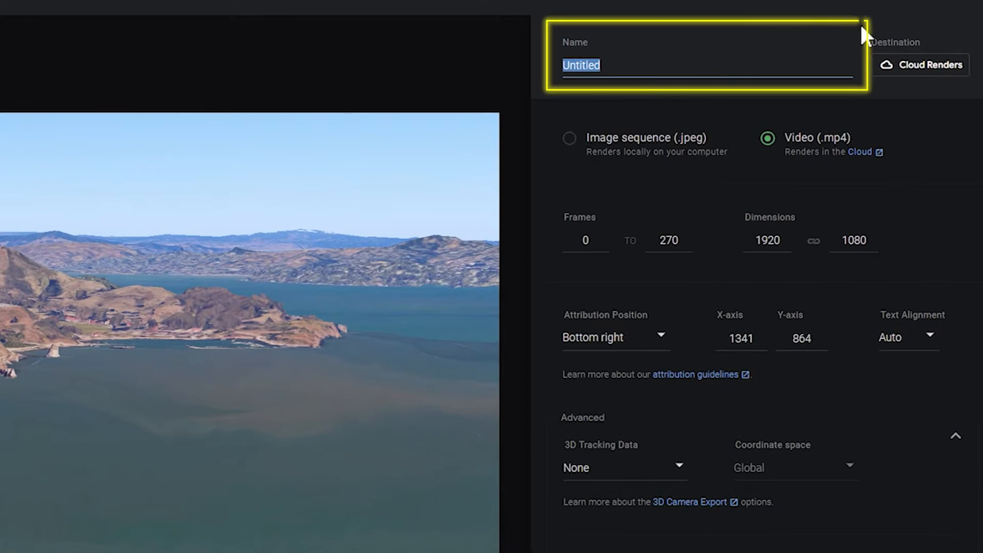
text(golden gate bridge to times square)
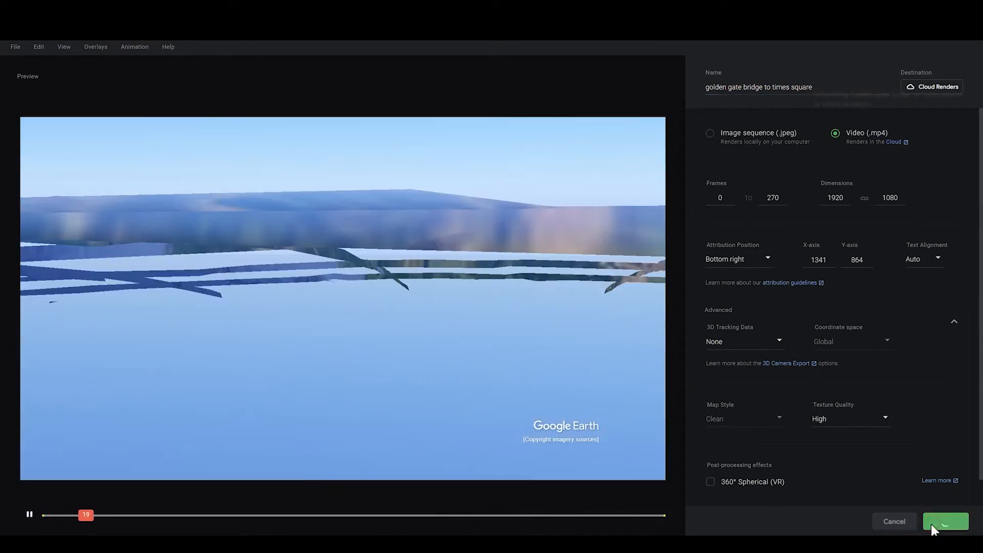
click(945, 521)
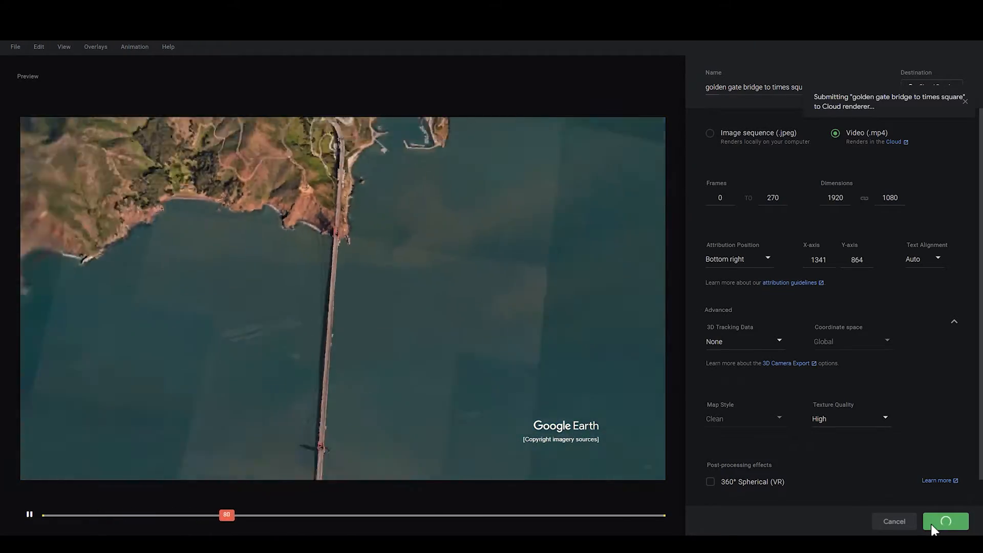
click(939, 86)
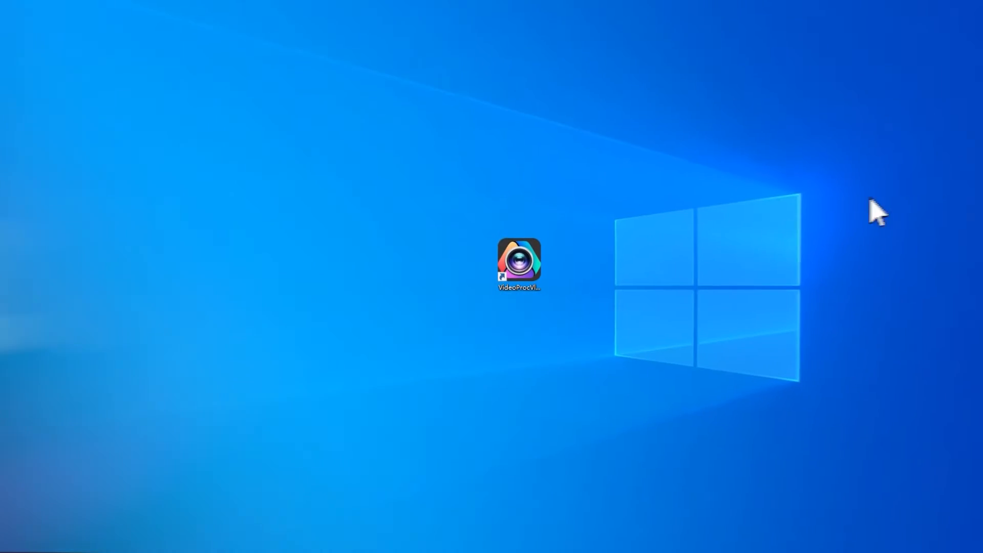
Step: Launch VideoProc Vlogger from its desktop shortcut
click(518, 263)
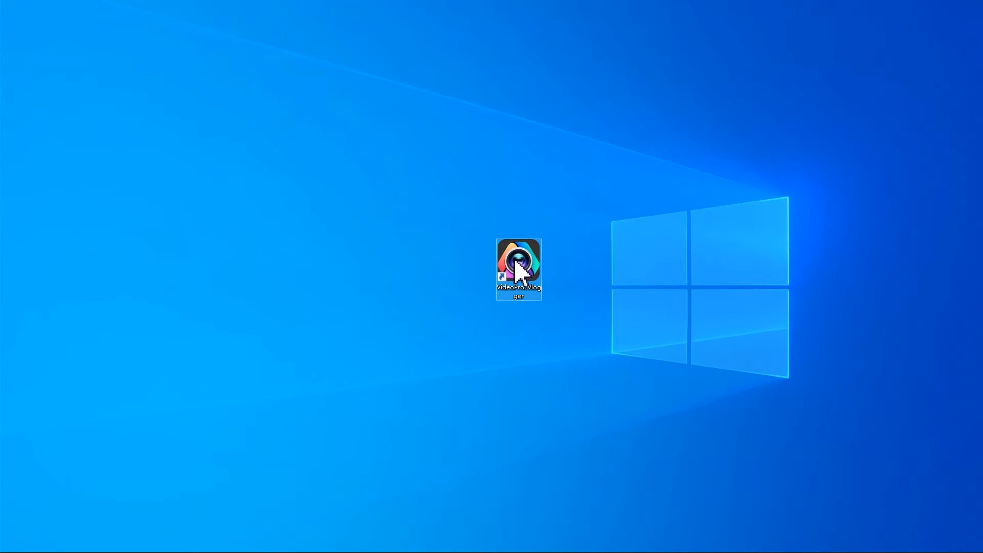
double_click(518, 263)
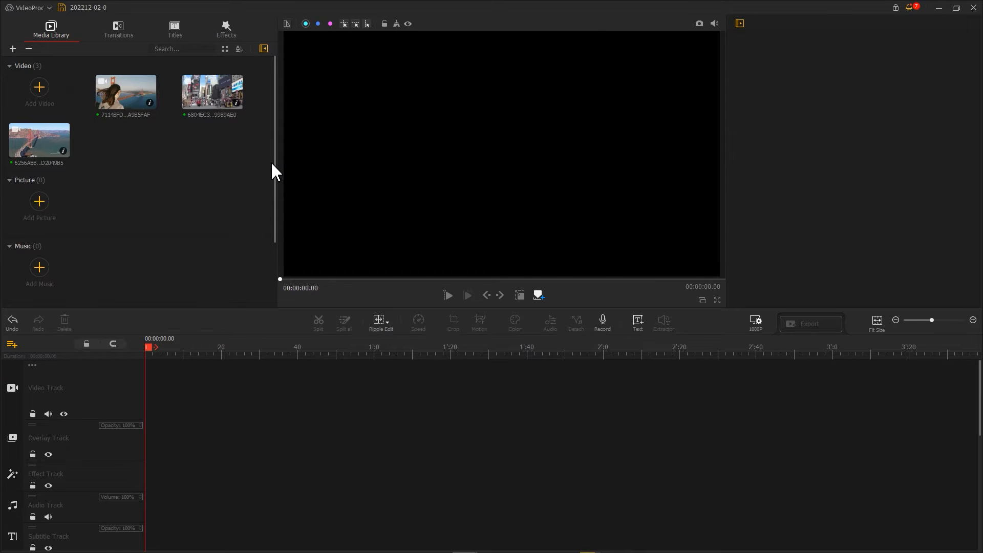
Step: Place the three clips on the video track and trim the Golden Gate fly-over clip
click(125, 91)
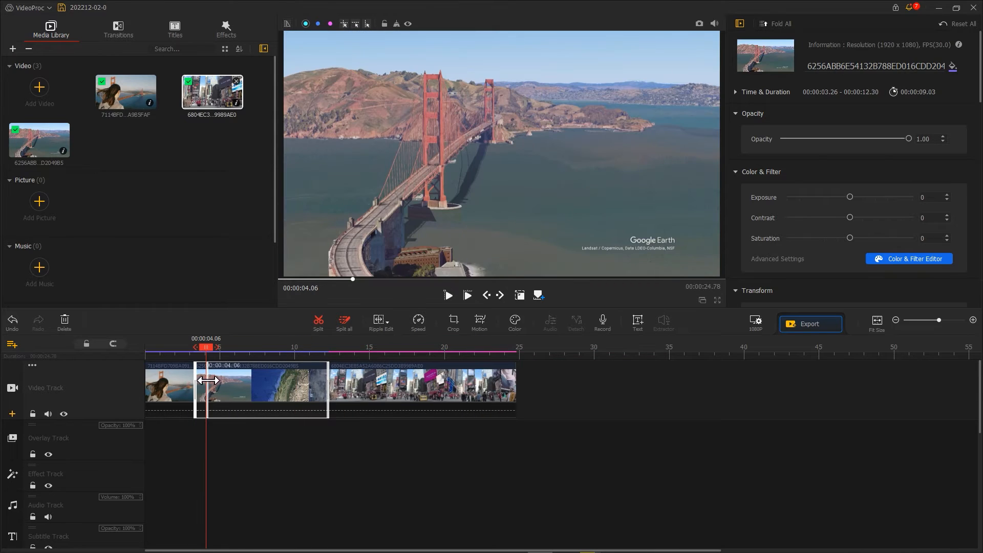
drag(325, 384, 316, 385)
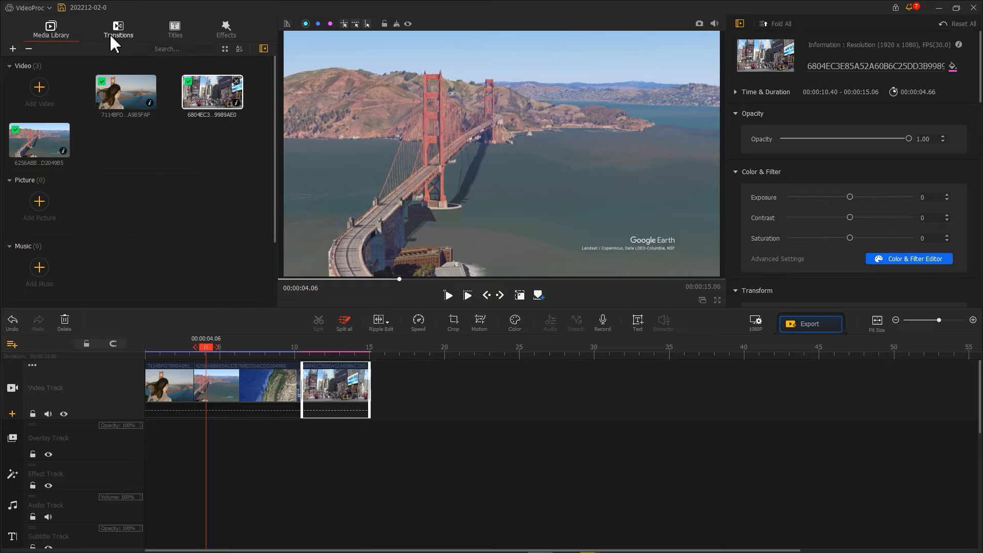
Step: Add Zoom Blur transitions at the clip junctions and import an MP3 into the library
click(119, 29)
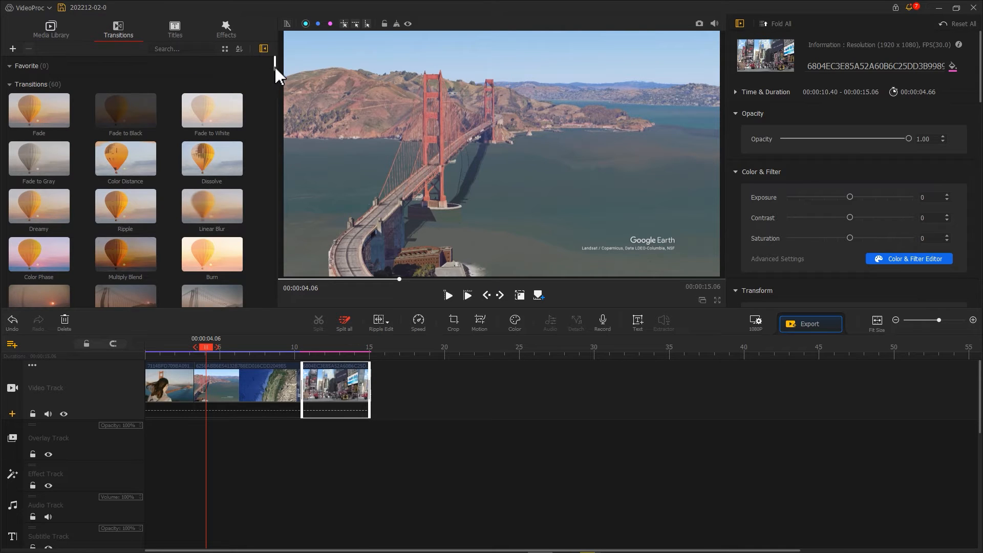
scroll(down, 3)
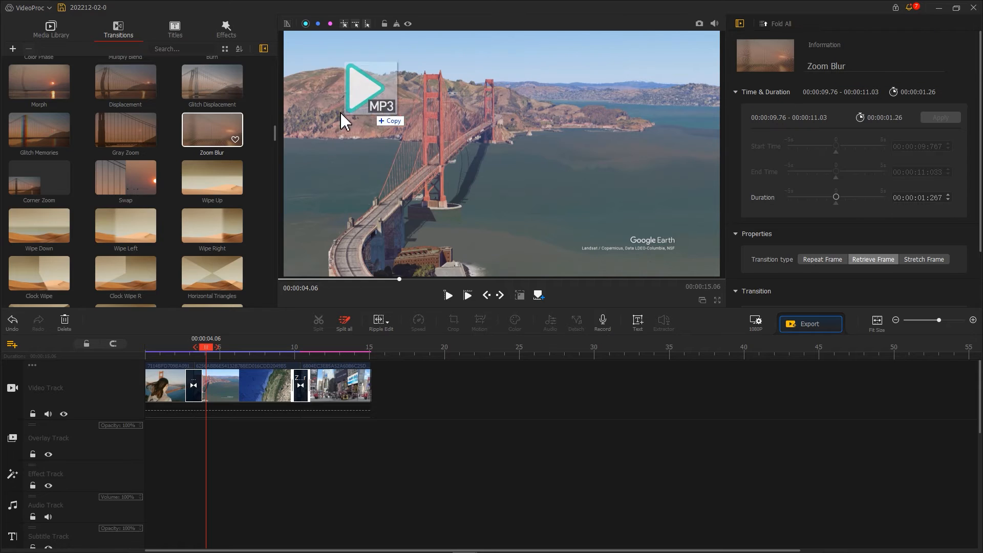
click(51, 28)
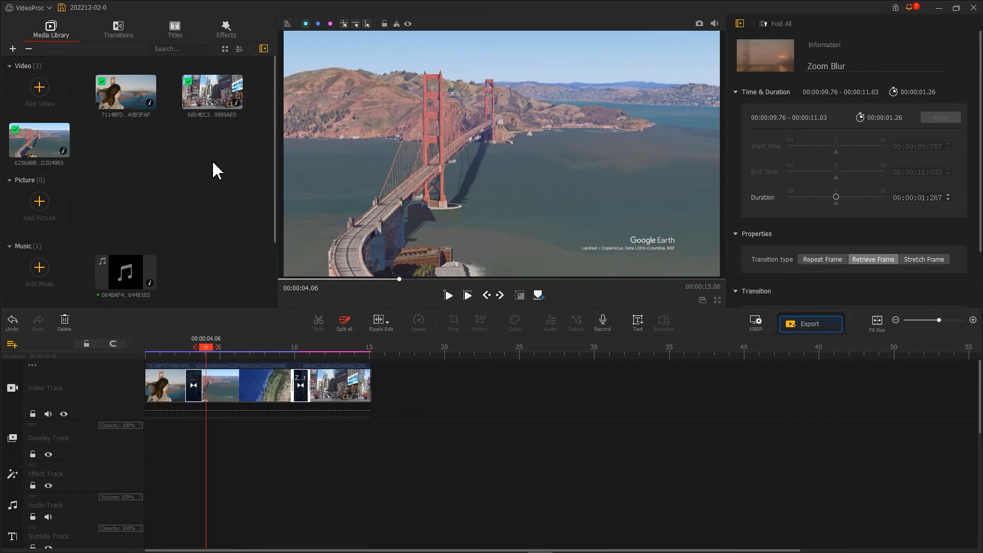